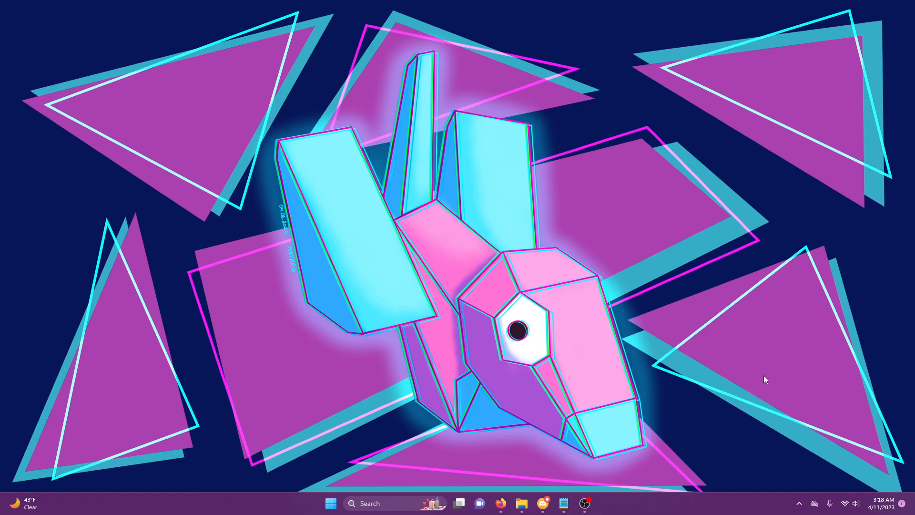
{"action": "mouse_move", "coordinate": [719, 394]}
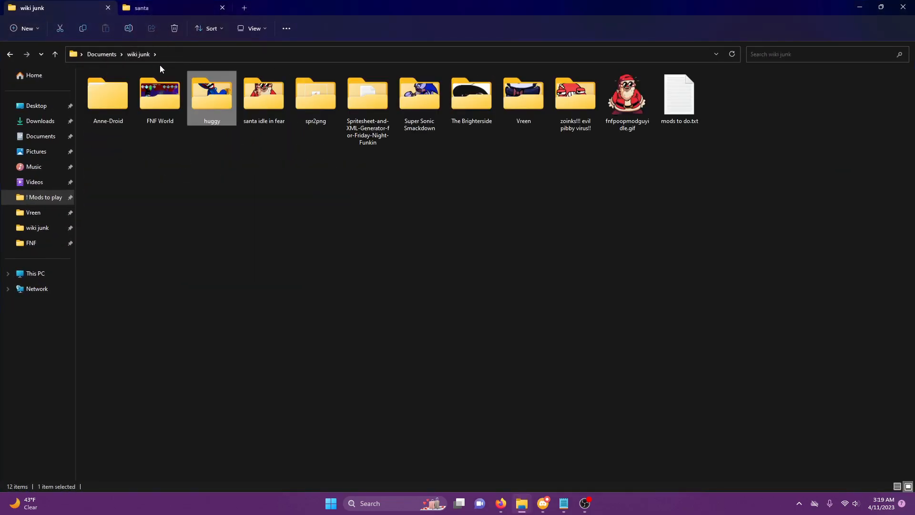
Open spr2png in wiki junk, showing the SprToPng batch file and SprToPNG jar.
{"action": "double_click", "coordinate": [315, 96]}
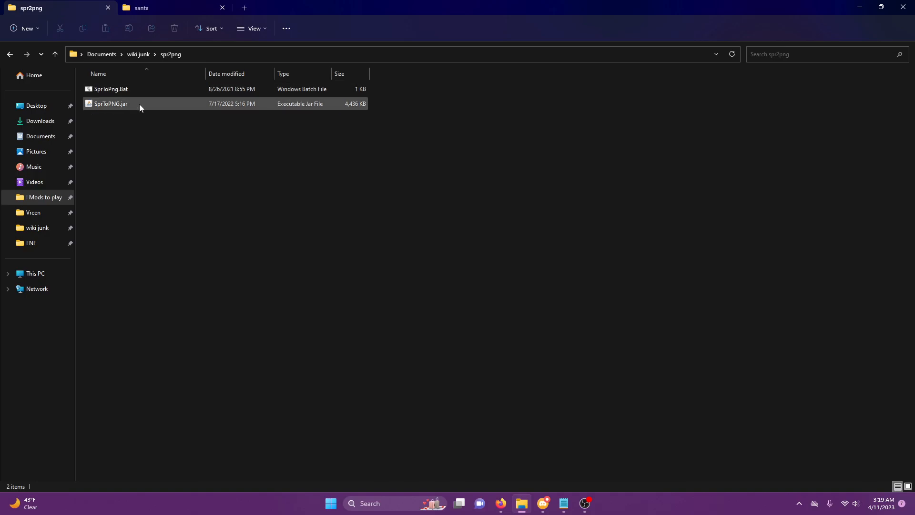
{"action": "left_click", "coordinate": [271, 201]}
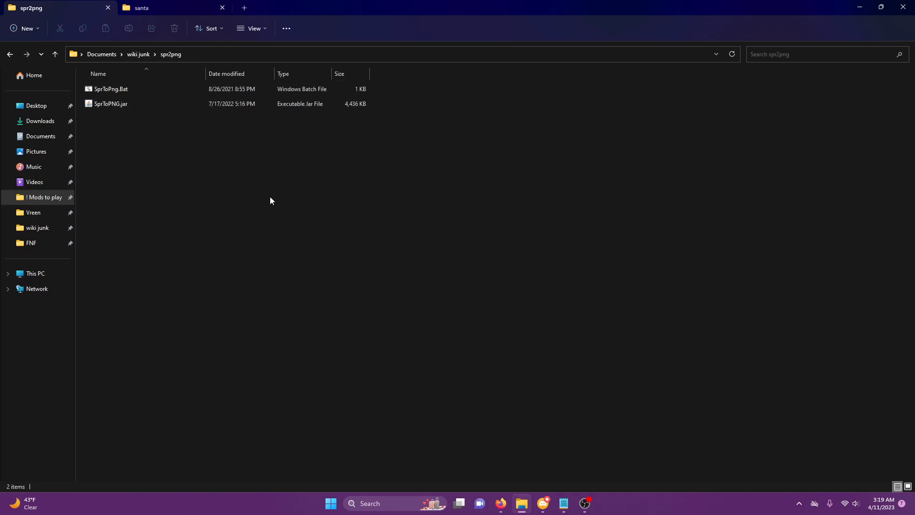
{"action": "mouse_move", "coordinate": [190, 158]}
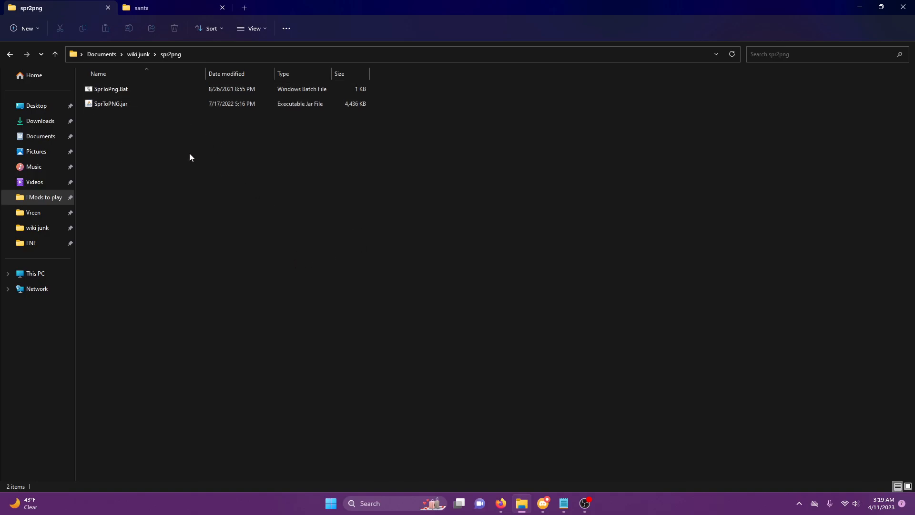
{"action": "double_click", "coordinate": [111, 89]}
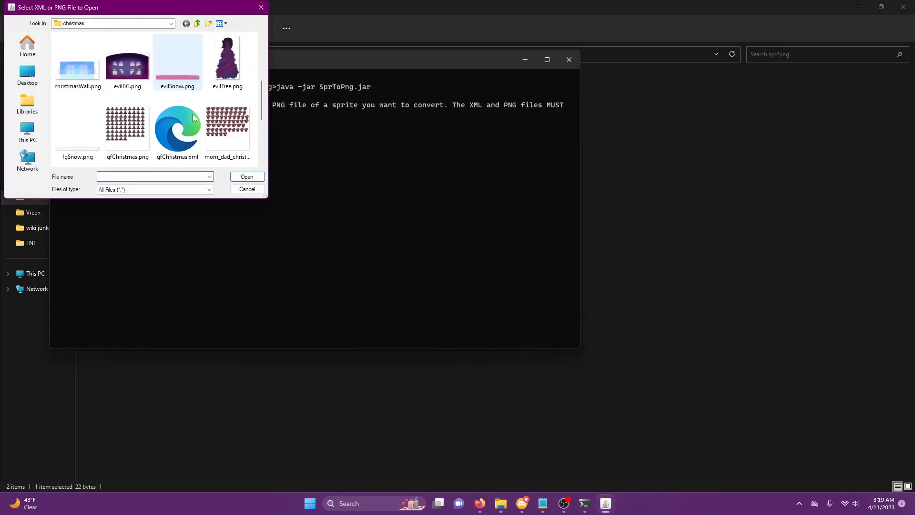
{"action": "scroll", "scroll_direction": "down", "scroll_amount": 3}
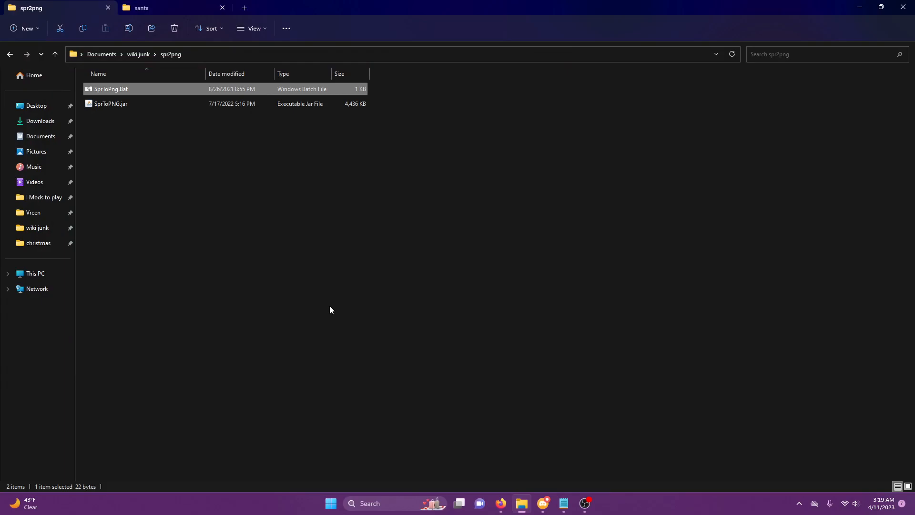
{"action": "mouse_move", "coordinate": [488, 447]}
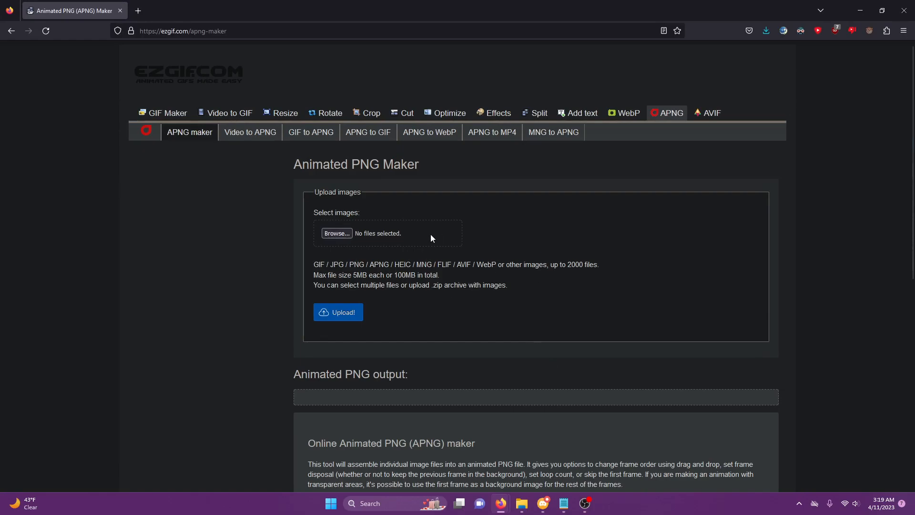
{"action": "mouse_move", "coordinate": [194, 46]}
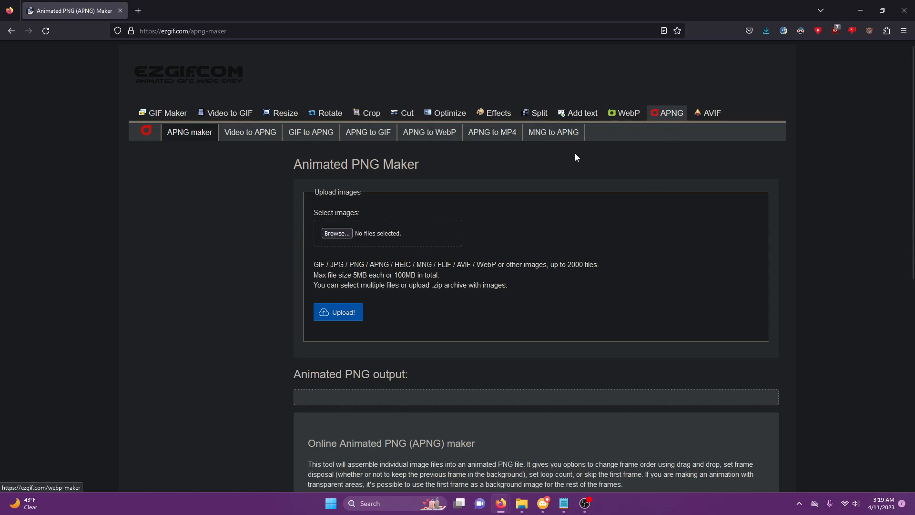
Choose all twenty huggyidle frame PNGs from the huggyidle folder for upload.
{"action": "left_click", "coordinate": [337, 233]}
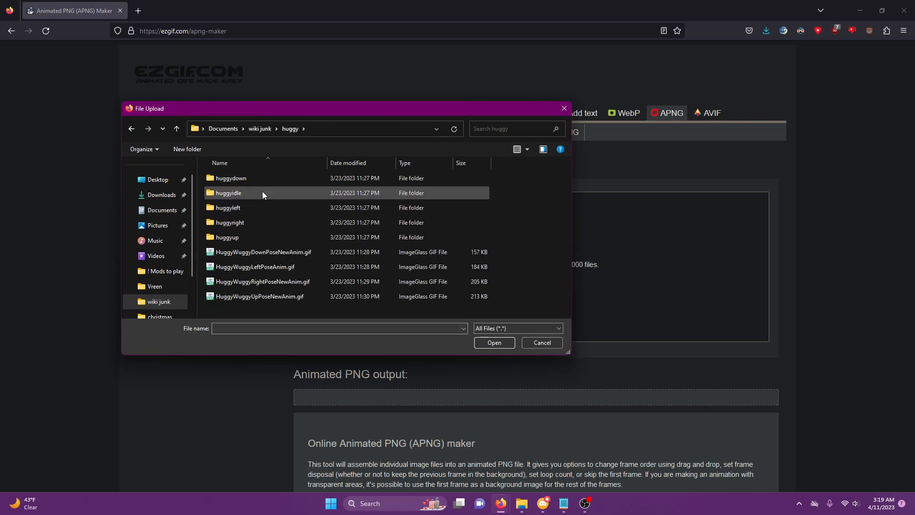
{"action": "double_click", "coordinate": [228, 193]}
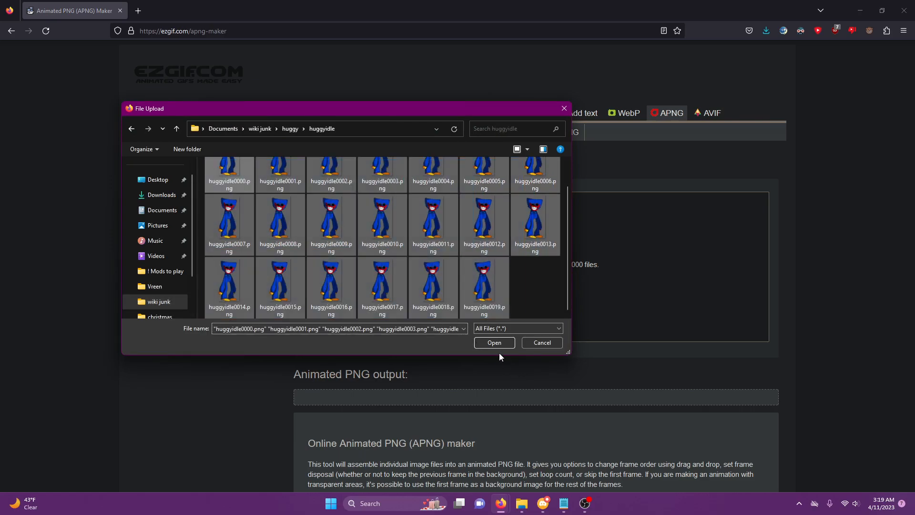
{"action": "left_click", "coordinate": [493, 342]}
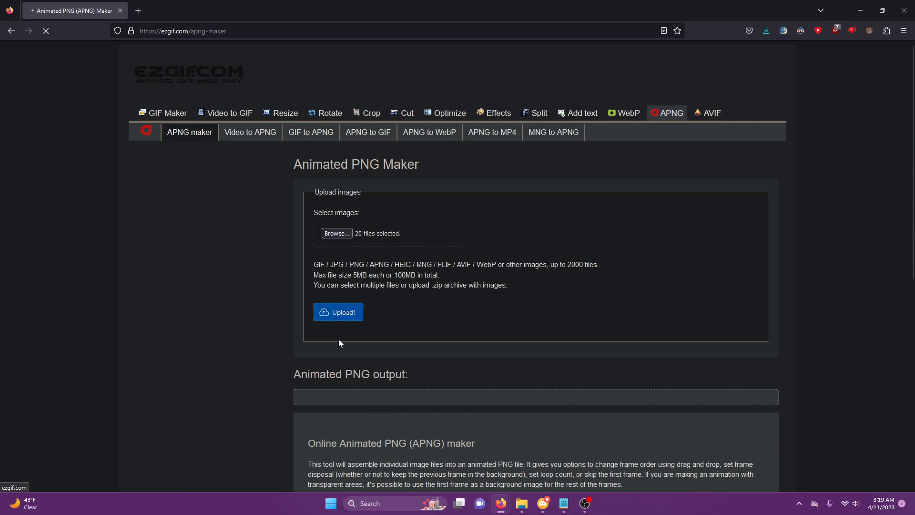
{"action": "mouse_move", "coordinate": [237, 311]}
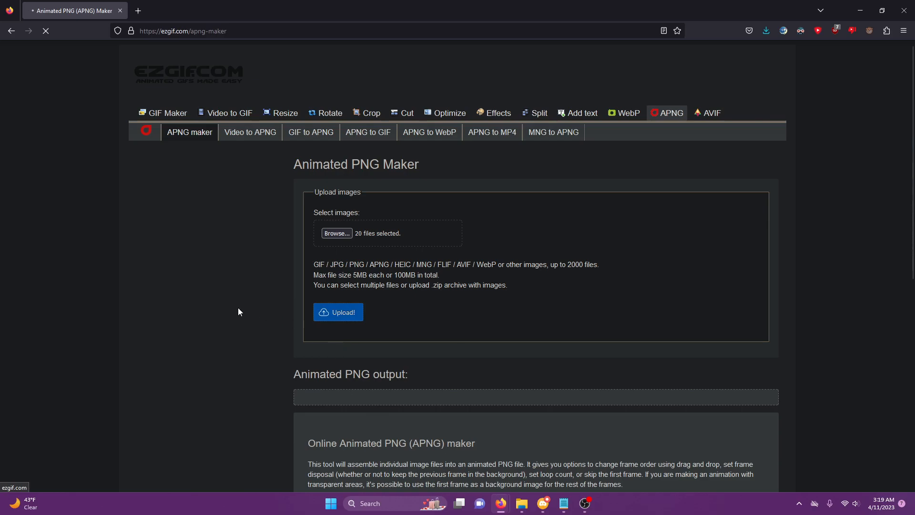
Set the shared frame delay to 4 and turn on 'don't stack frames'.
{"action": "left_click", "coordinate": [338, 312]}
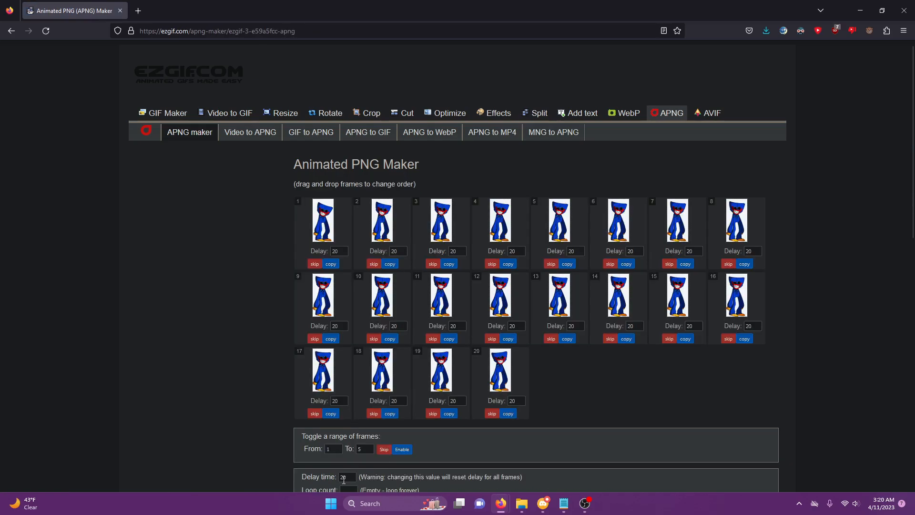
{"action": "scroll", "scroll_direction": "down", "scroll_amount": 3}
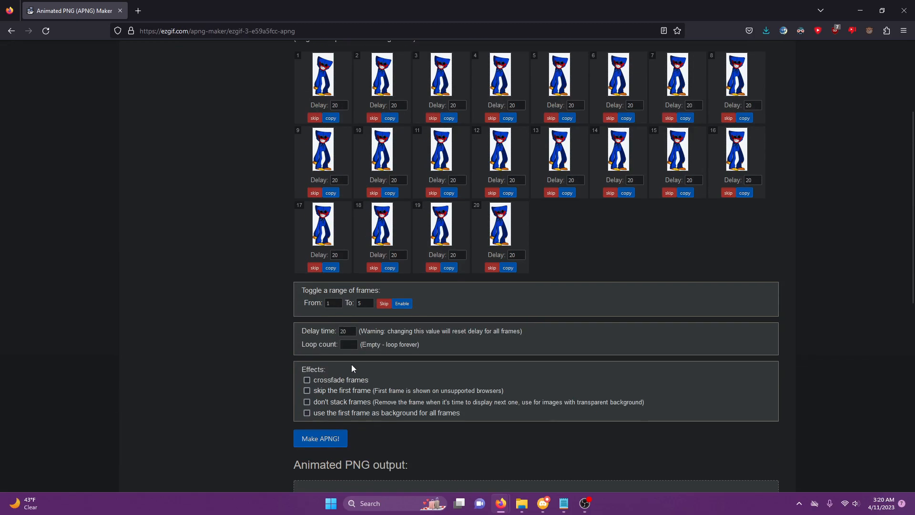
{"action": "left_click", "coordinate": [347, 331]}
{"action": "type", "text": "4"}
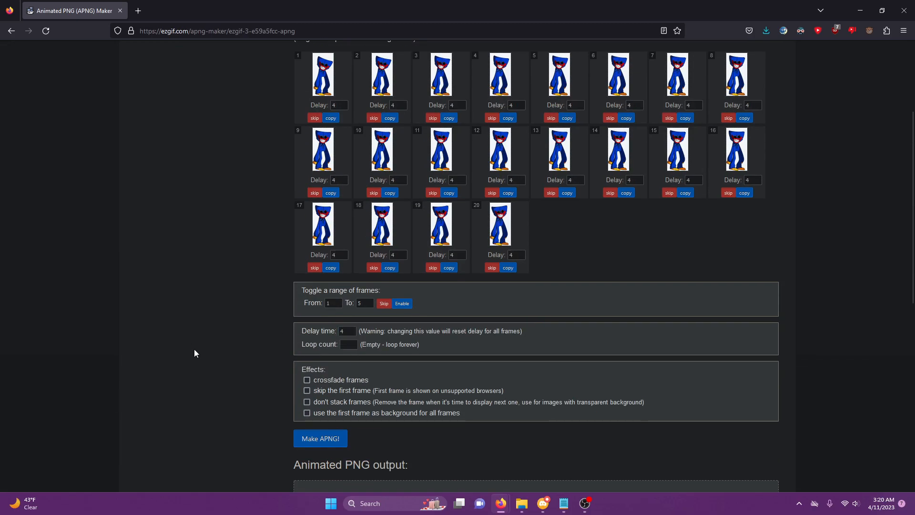
{"action": "mouse_move", "coordinate": [222, 316]}
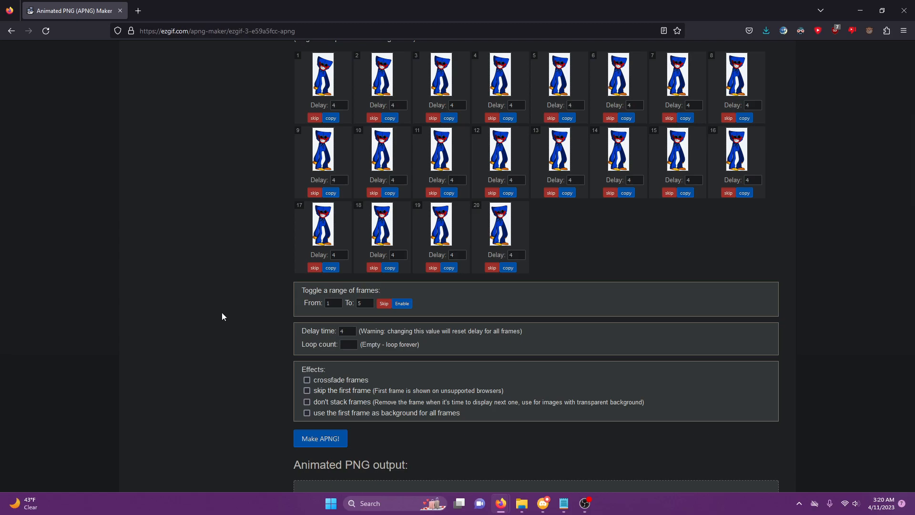
{"action": "mouse_move", "coordinate": [228, 343]}
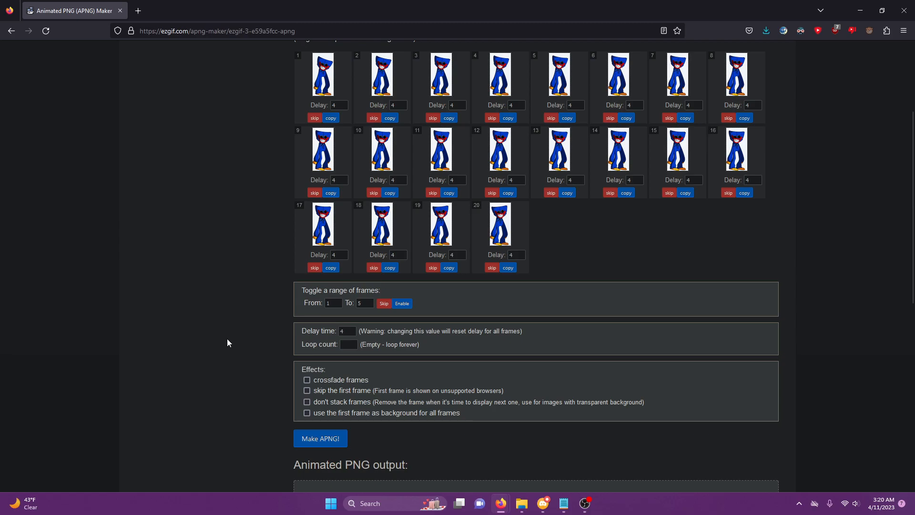
{"action": "left_click", "coordinate": [306, 402]}
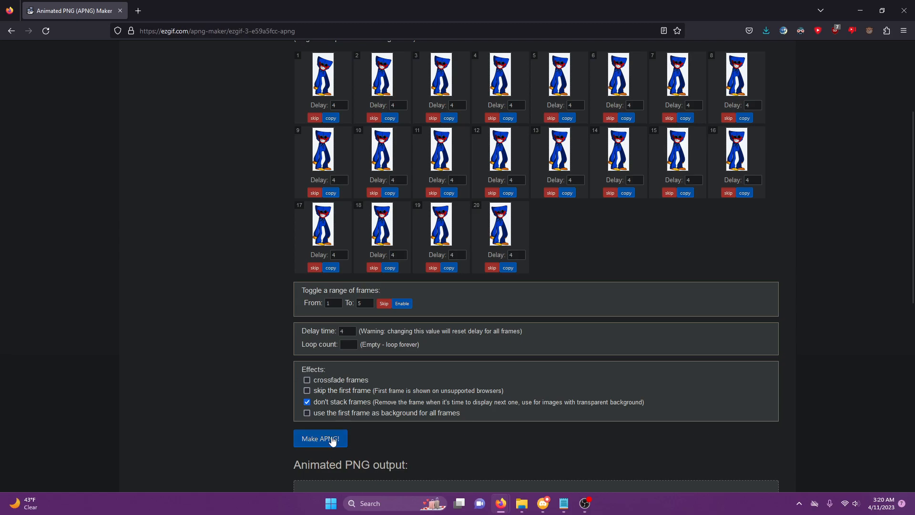
Start generating the animated PNG from the twenty frames.
{"action": "left_click", "coordinate": [319, 439]}
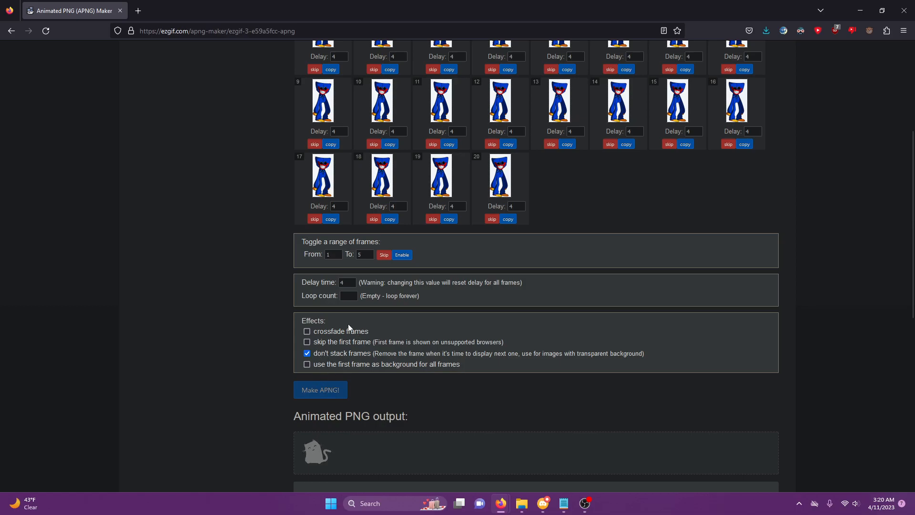
{"action": "mouse_move", "coordinate": [383, 317]}
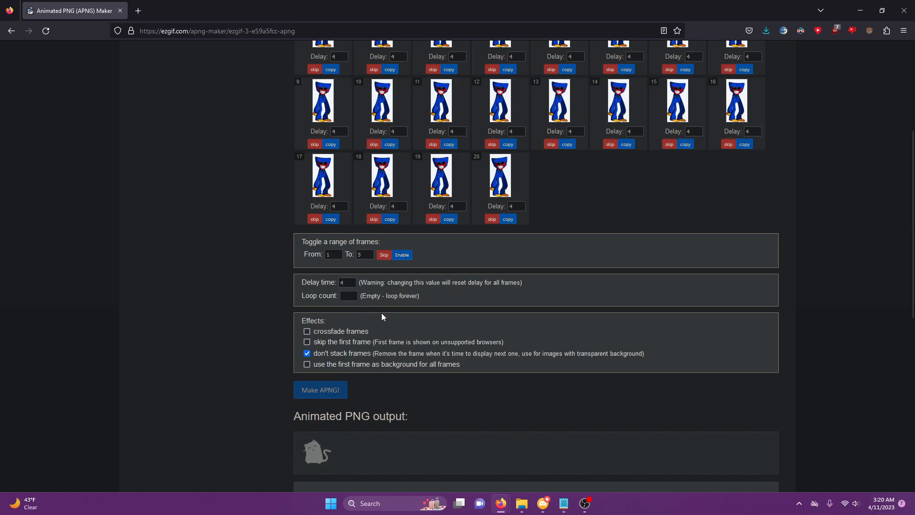
{"action": "scroll", "scroll_direction": "down", "scroll_amount": 3}
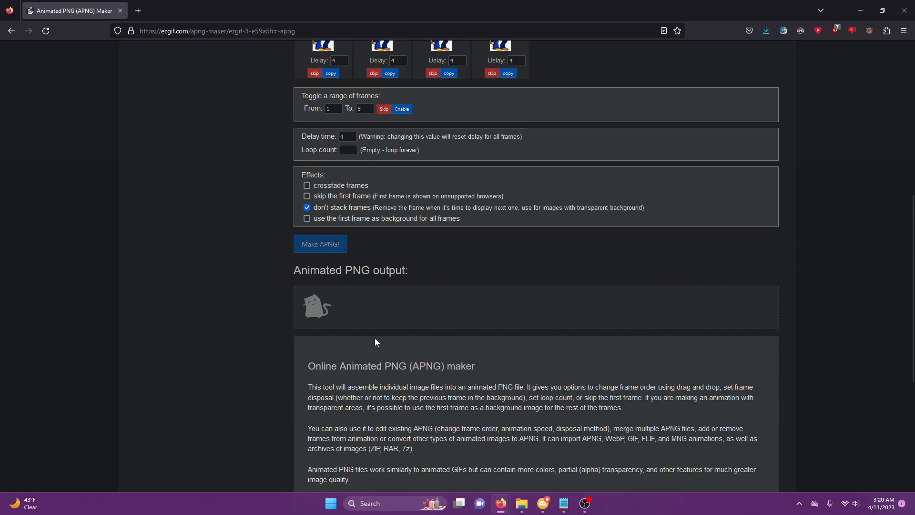
{"action": "left_click", "coordinate": [319, 245]}
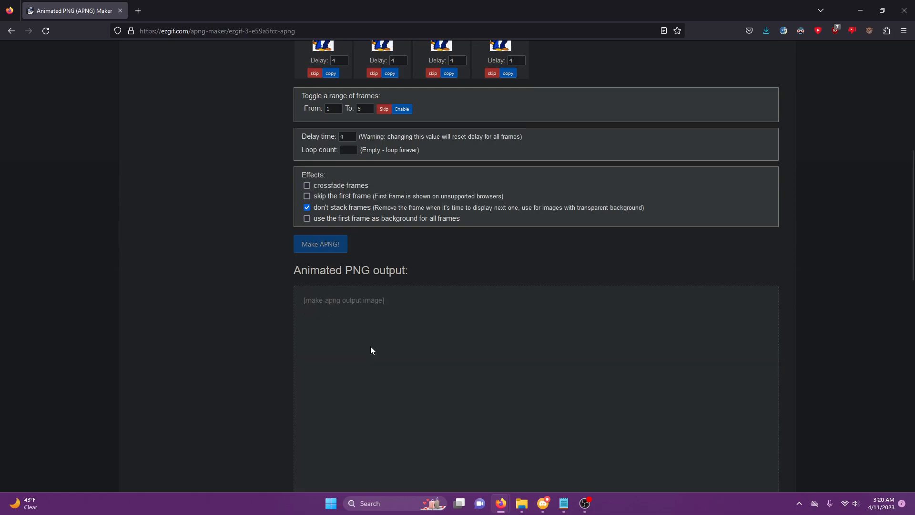
Convert the finished 20-frame APNG into a 0.9 MiB GIF and load it into cropping.
{"action": "left_click", "coordinate": [320, 244]}
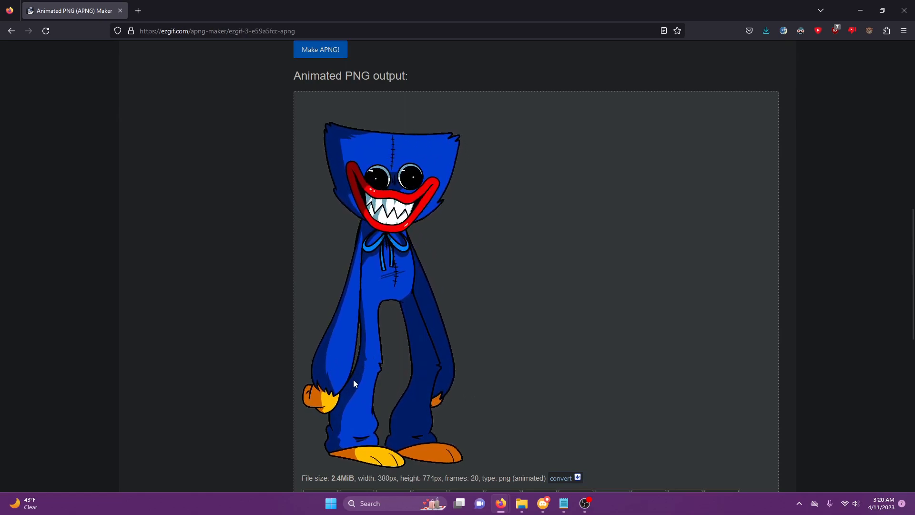
{"action": "scroll", "scroll_direction": "down", "scroll_amount": 3}
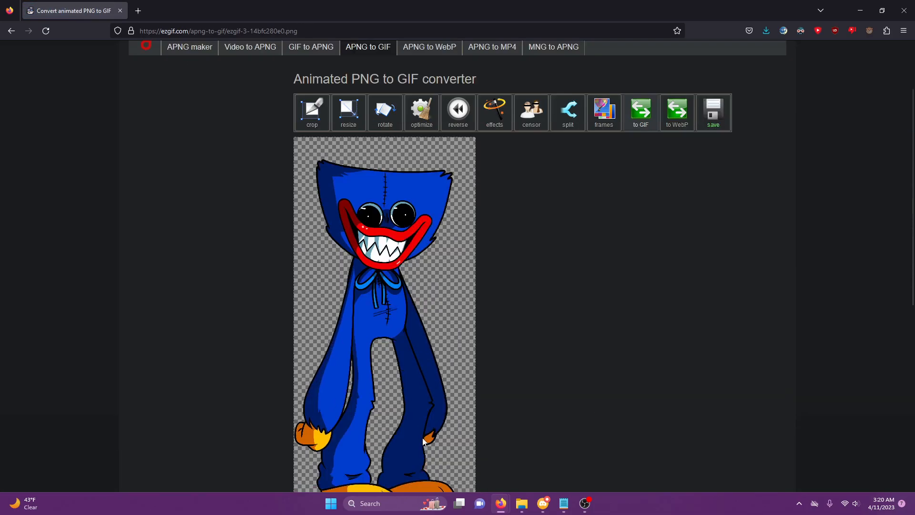
{"action": "scroll", "scroll_direction": "down", "scroll_amount": 3}
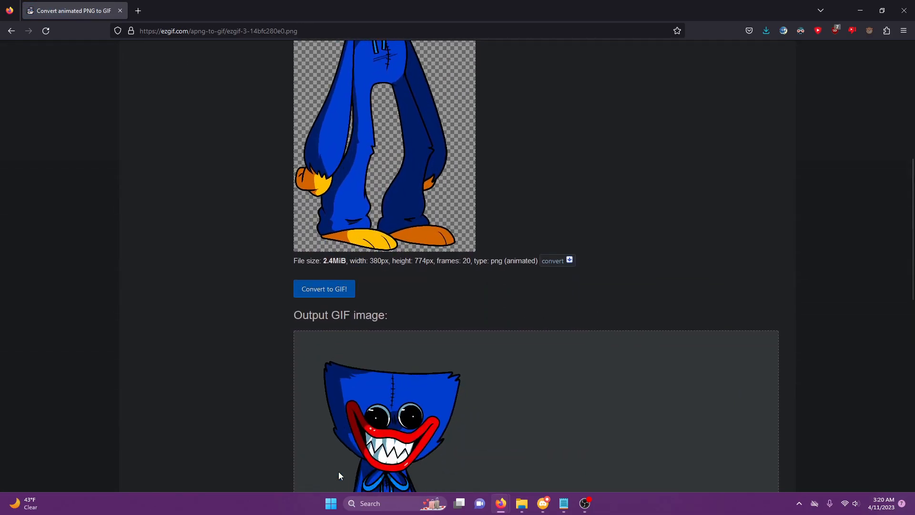
{"action": "scroll", "scroll_direction": "down", "scroll_amount": 3}
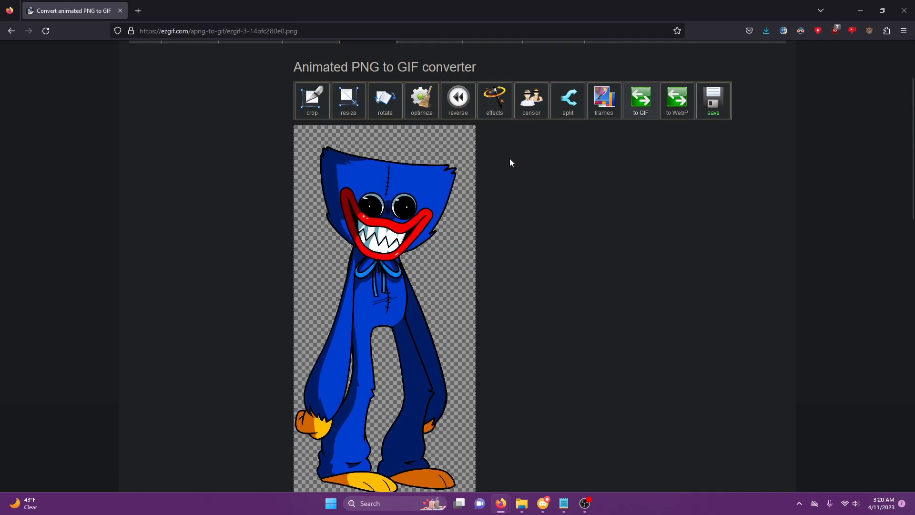
{"action": "scroll", "scroll_direction": "down", "scroll_amount": 3}
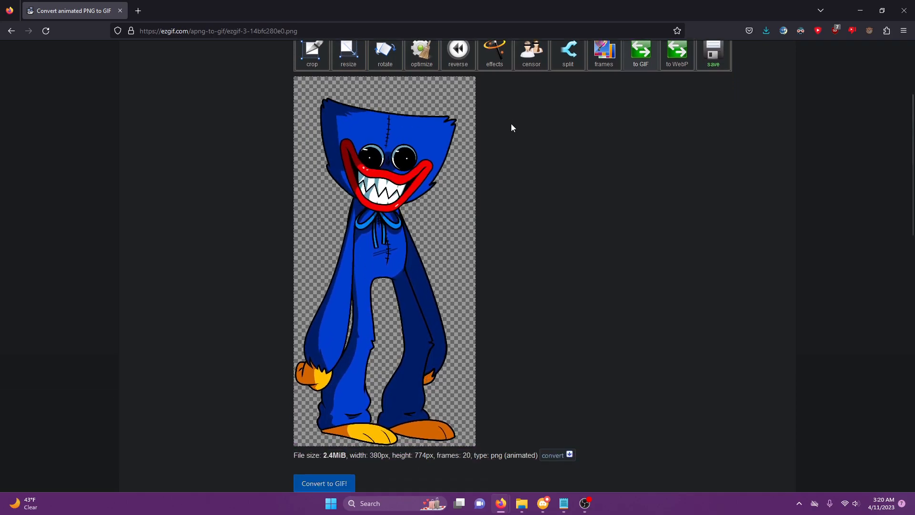
{"action": "left_click", "coordinate": [323, 483]}
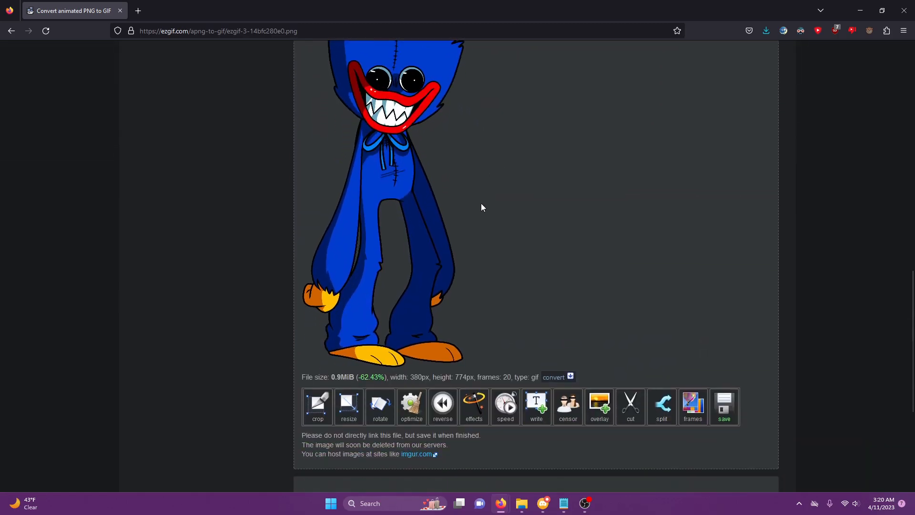
{"action": "left_click", "coordinate": [318, 408]}
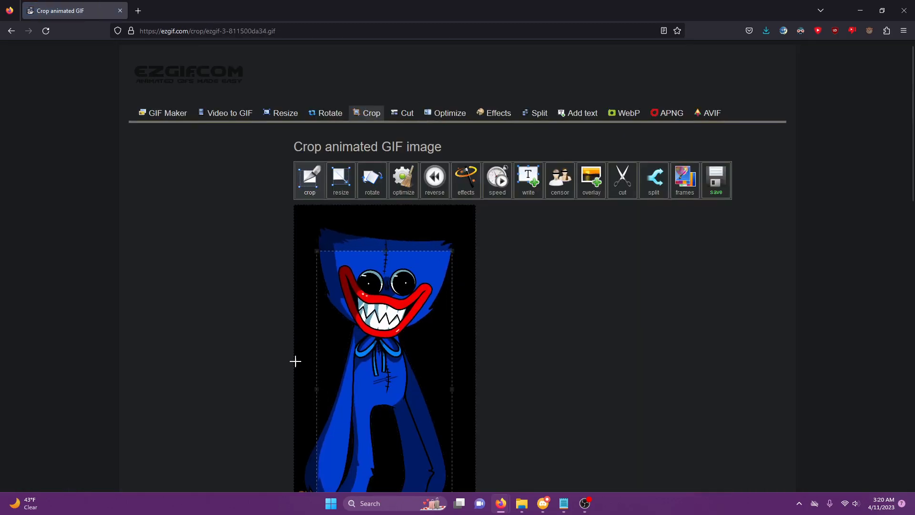
Crop the GIF at Left 47, Top 96, Width 285, Height 581 with autocrop on.
{"action": "scroll", "scroll_direction": "down", "scroll_amount": 3}
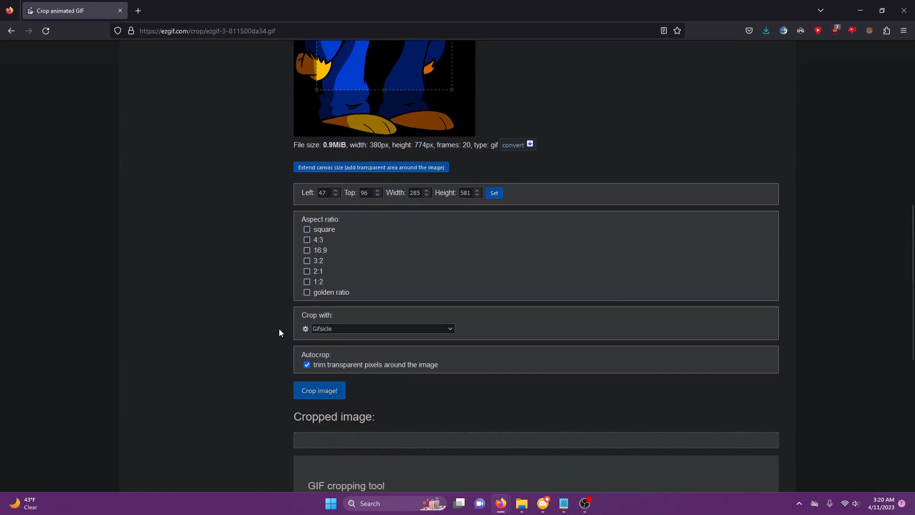
{"action": "left_click", "coordinate": [319, 390]}
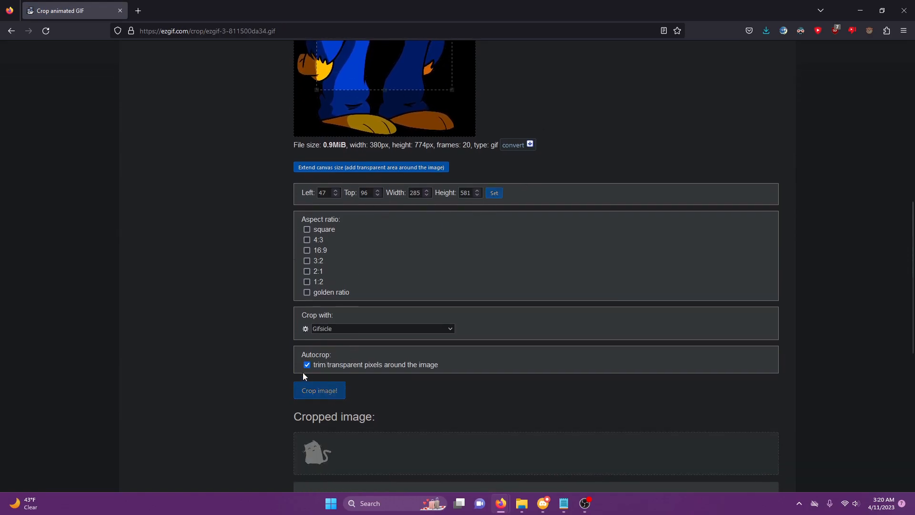
{"action": "left_click", "coordinate": [319, 390]}
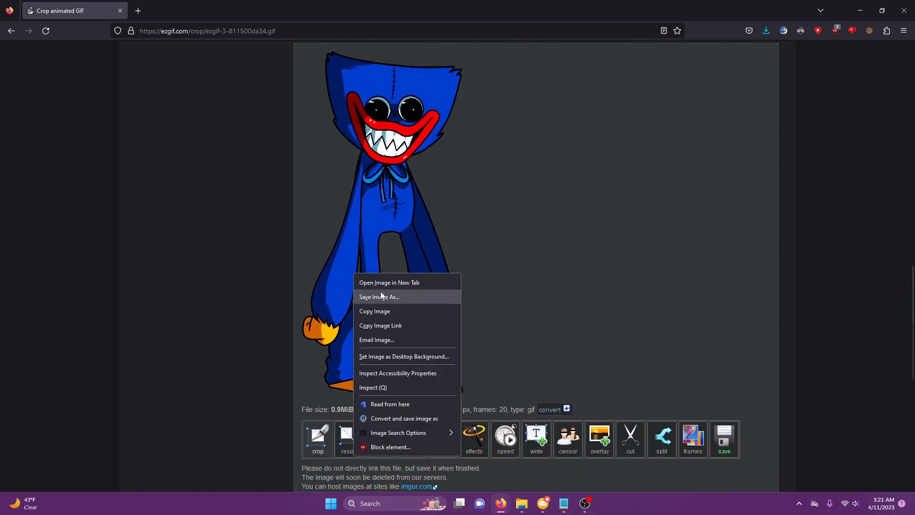
Save the cropped image under the name vshuggywuggyhuggyidle.
{"action": "left_click", "coordinate": [379, 297]}
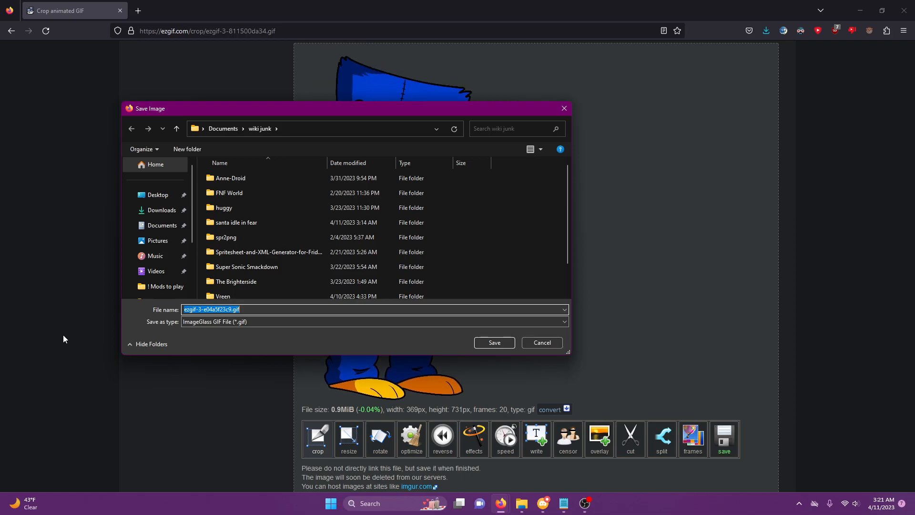
{"action": "type", "text": "vshuggyw"}
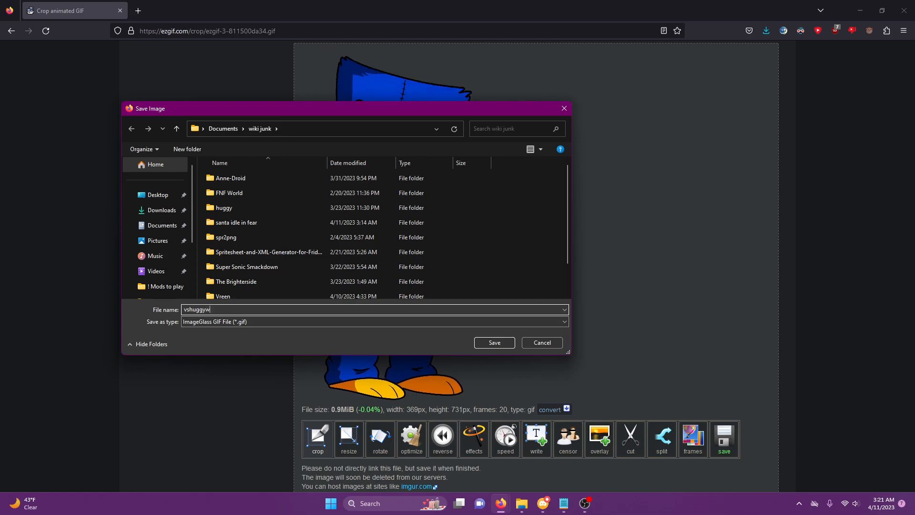
{"action": "type", "text": "uggy"}
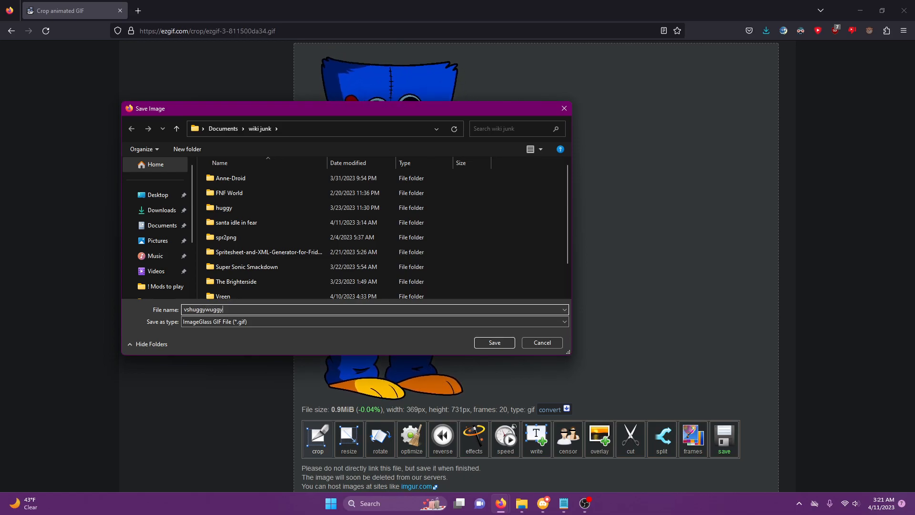
{"action": "type", "text": "huggy"}
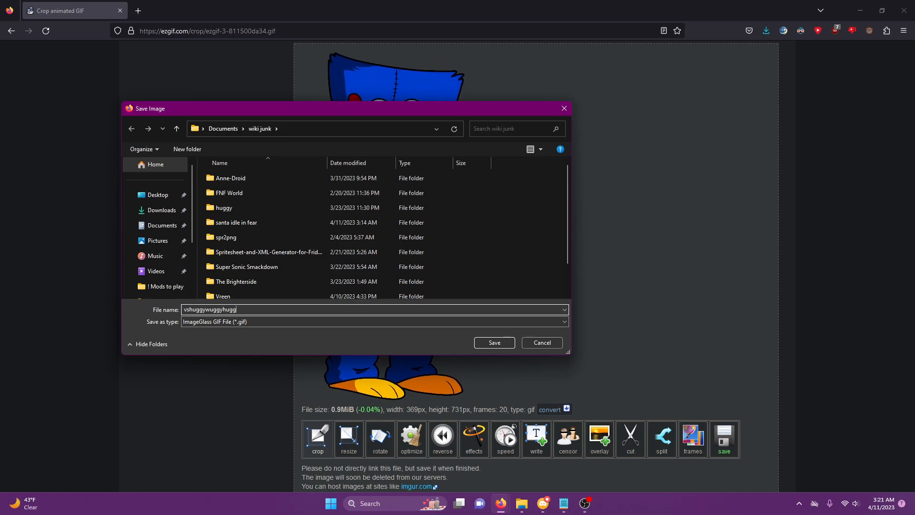
{"action": "type", "text": "yidle"}
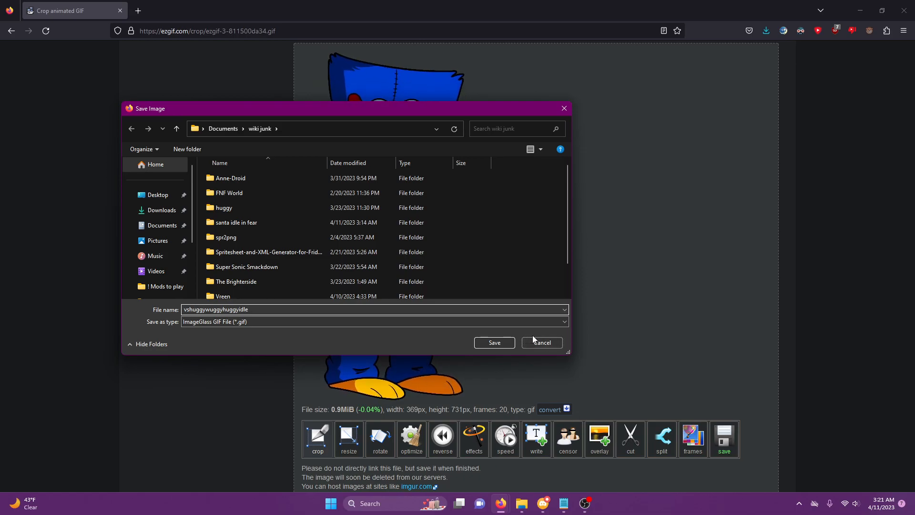
{"action": "left_click", "coordinate": [541, 343]}
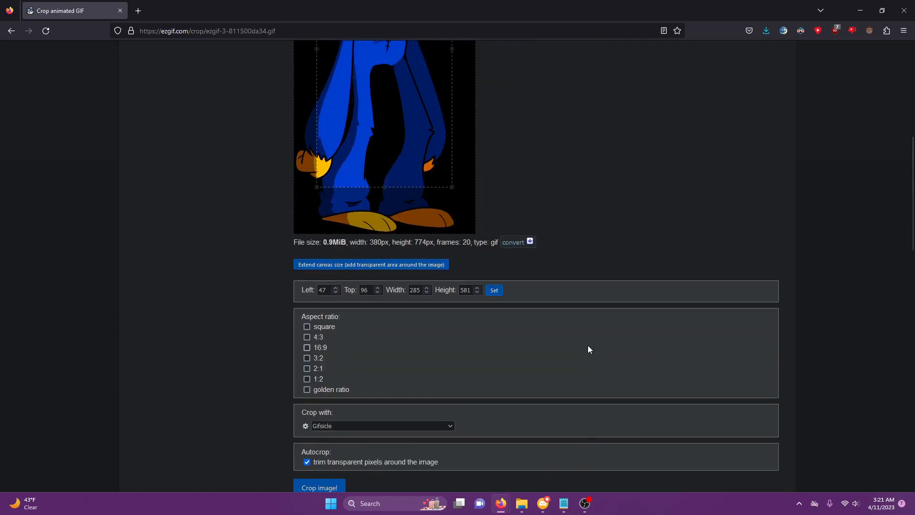
Upload huggyright0000–0009.png to the APNG maker.
{"action": "left_click", "coordinate": [669, 113]}
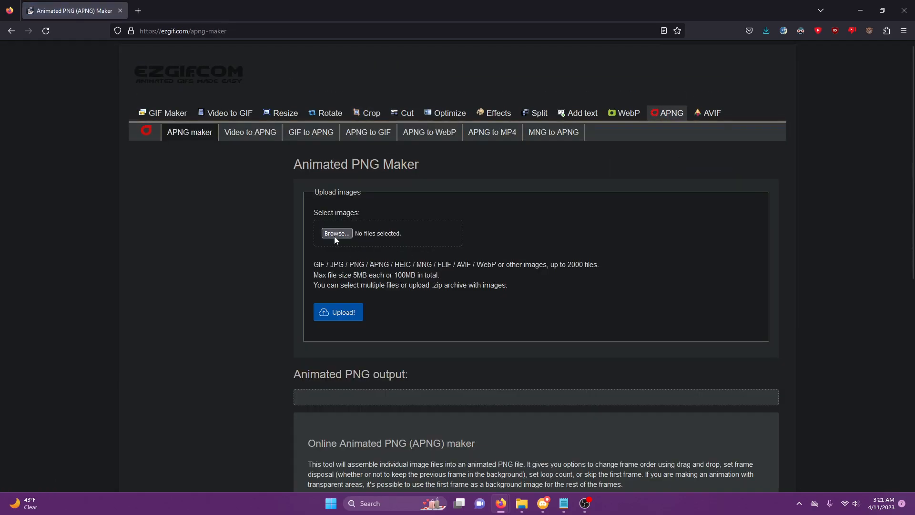
{"action": "left_click", "coordinate": [336, 233]}
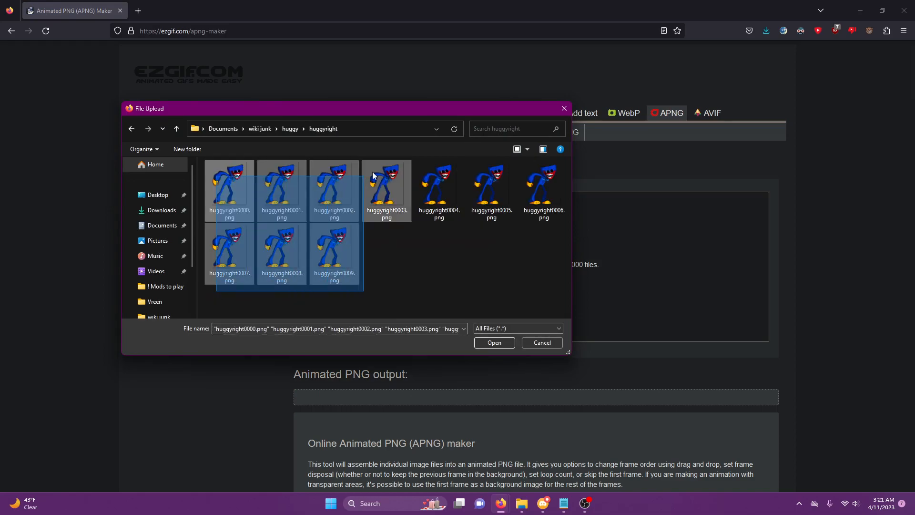
{"action": "left_click", "coordinate": [494, 343]}
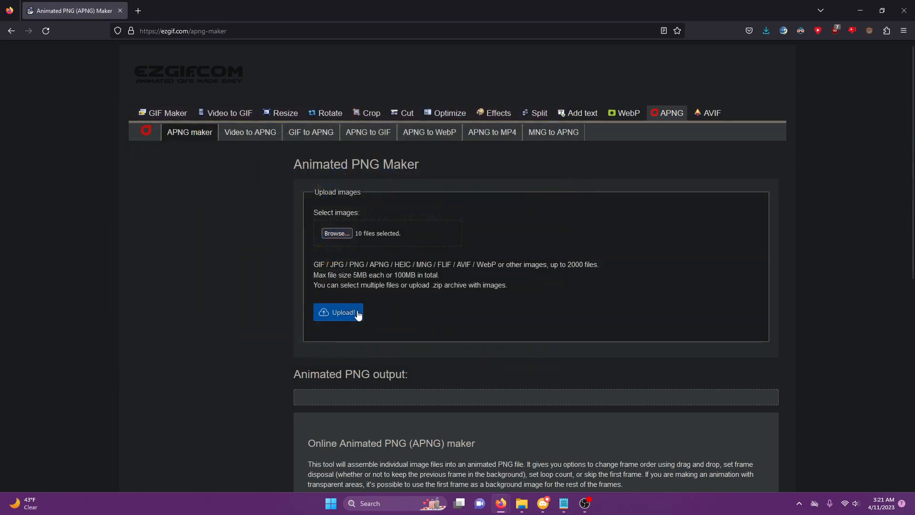
{"action": "left_click", "coordinate": [339, 312]}
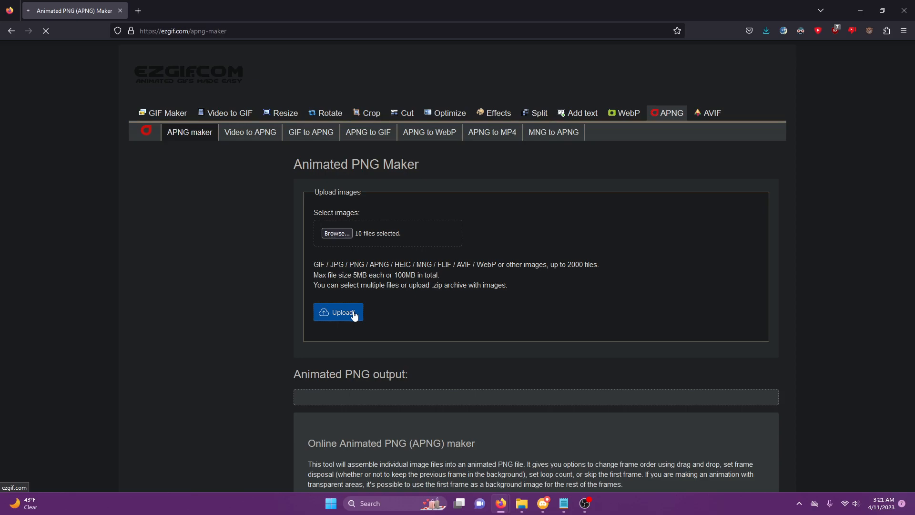
{"action": "left_click", "coordinate": [338, 313]}
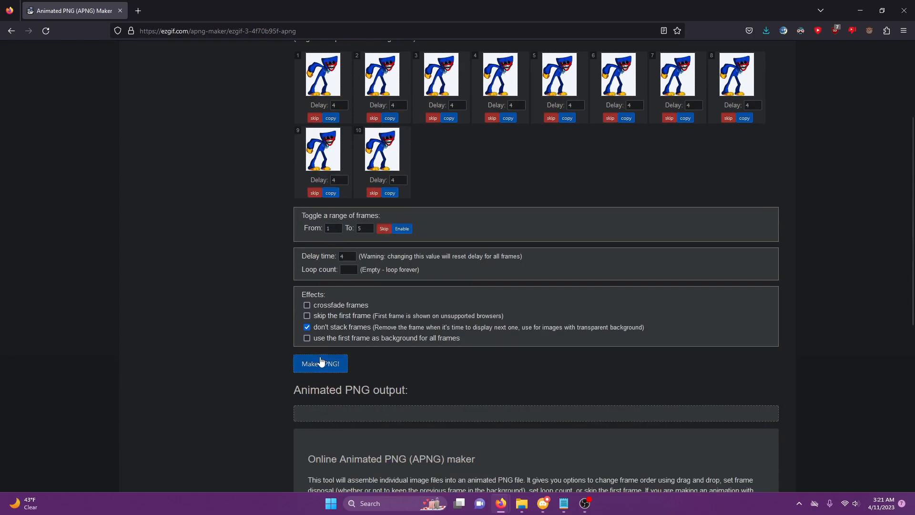
Assemble the ten huggyright frames into a roughly 568 KiB animated PNG.
{"action": "left_click", "coordinate": [320, 363]}
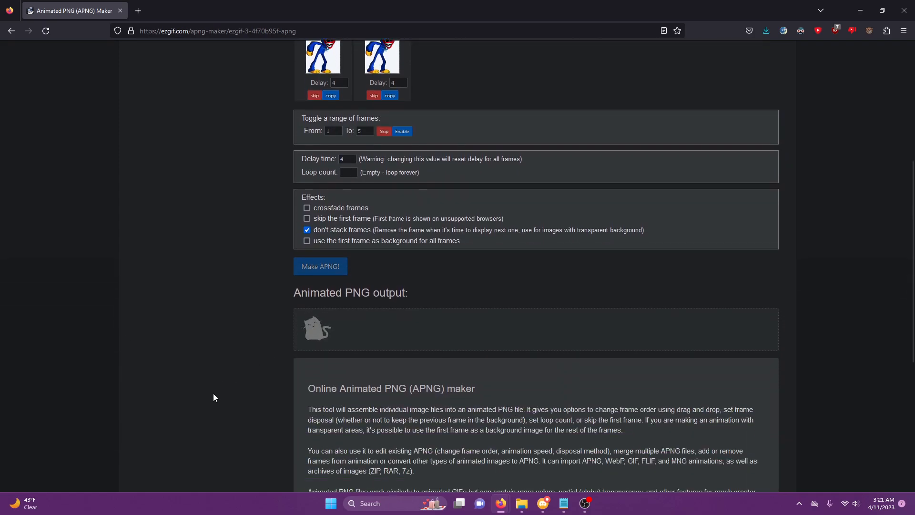
{"action": "left_click", "coordinate": [320, 266]}
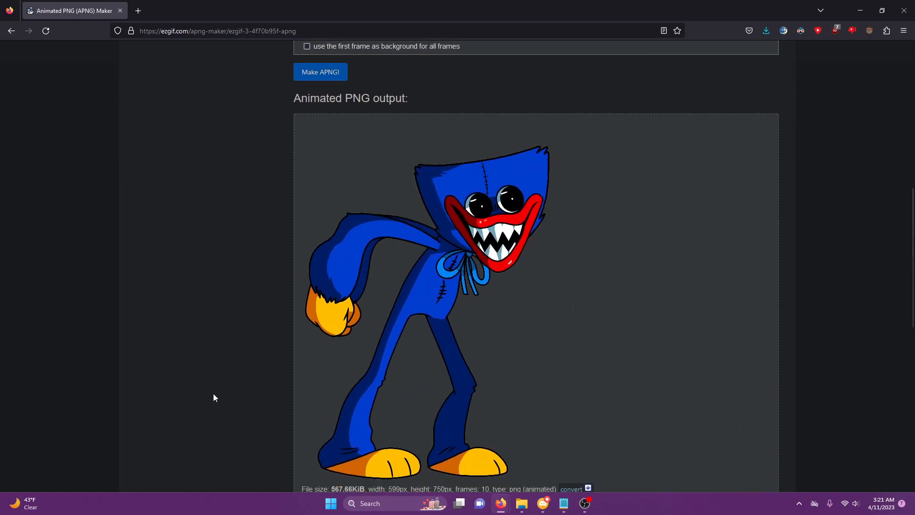
{"action": "mouse_move", "coordinate": [214, 355]}
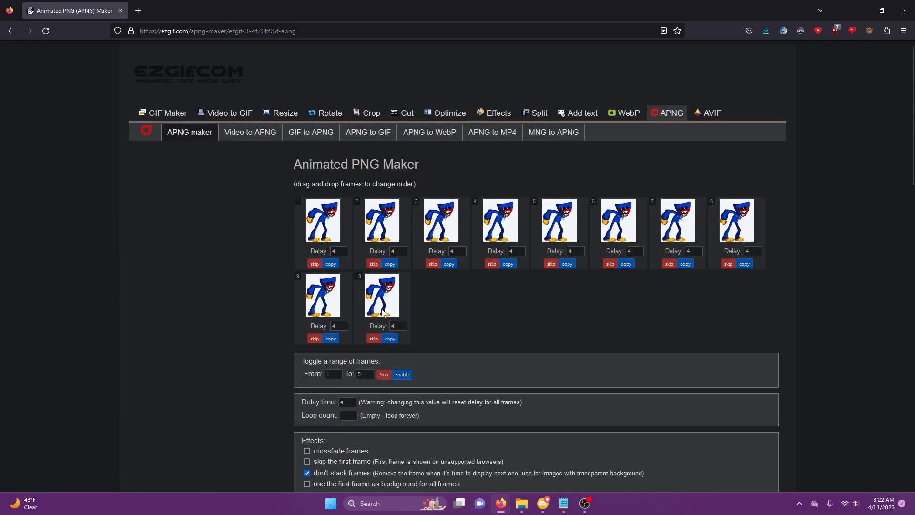
Change frame 10's delay from 4 to 20 and rebuild the animated PNG.
{"action": "left_click", "coordinate": [397, 325]}
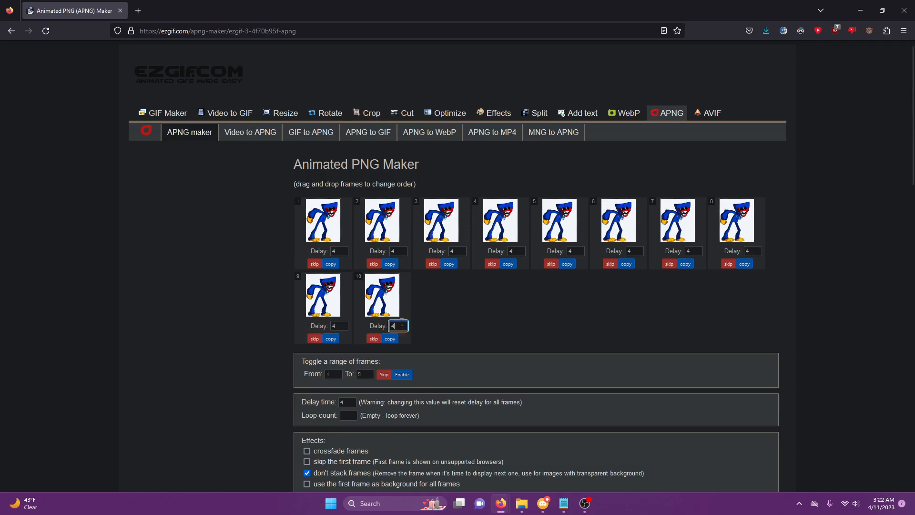
{"action": "left_click", "coordinate": [398, 325]}
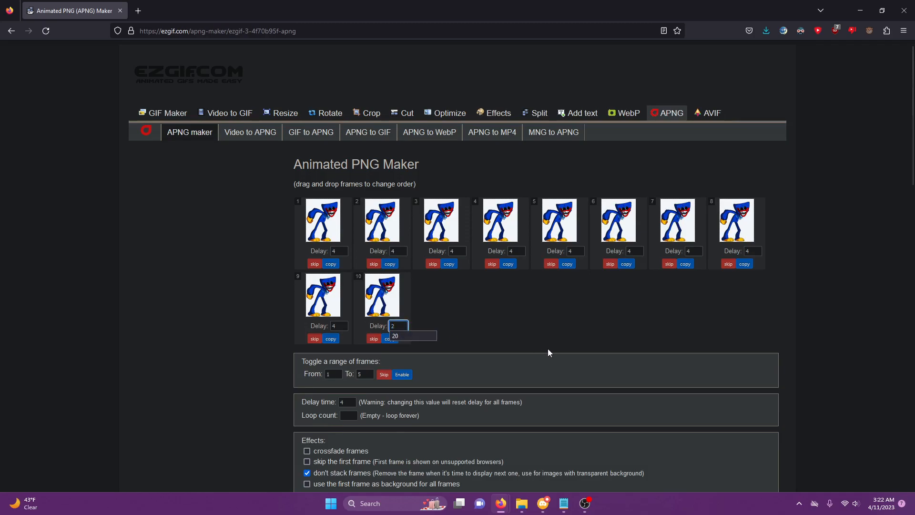
{"action": "type", "text": "20"}
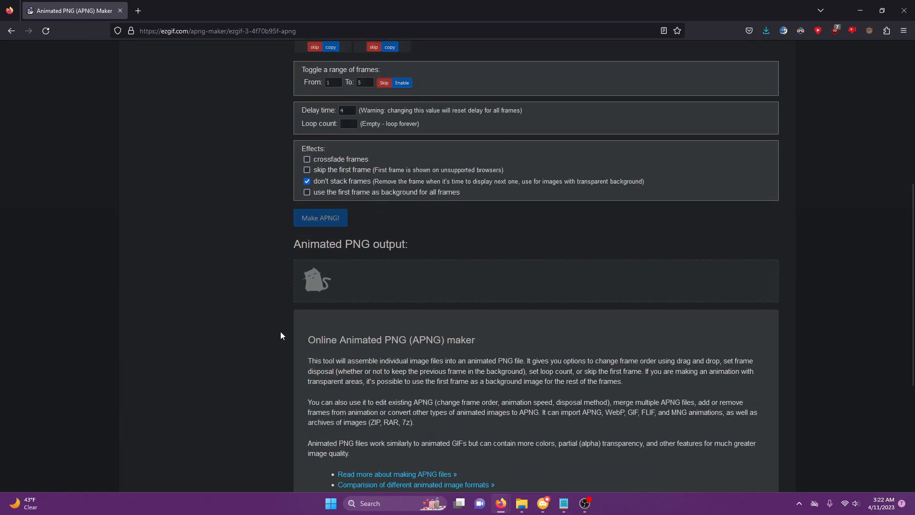
{"action": "left_click", "coordinate": [320, 217]}
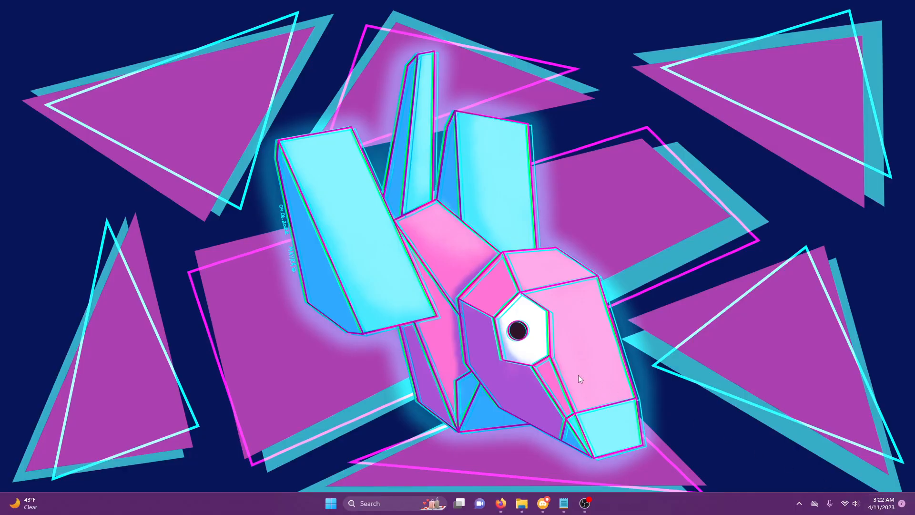
{"action": "mouse_move", "coordinate": [752, 419]}
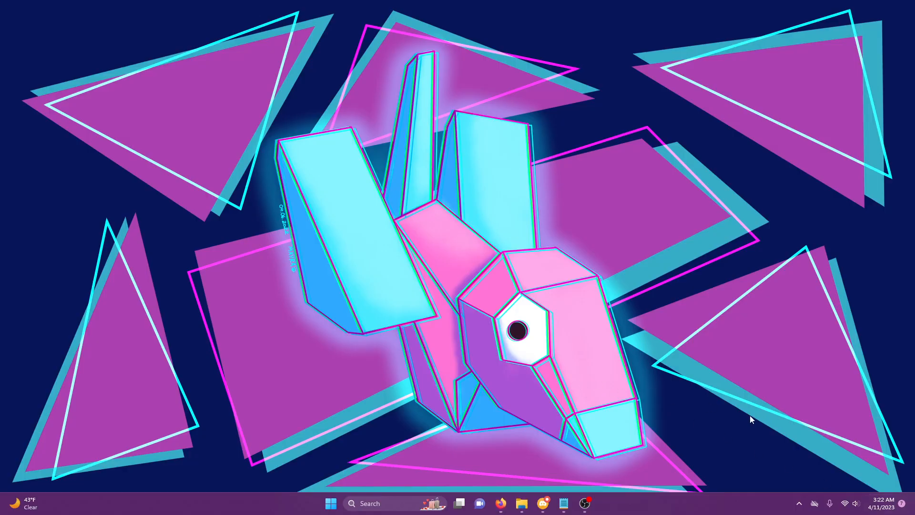
{"action": "mouse_move", "coordinate": [744, 426]}
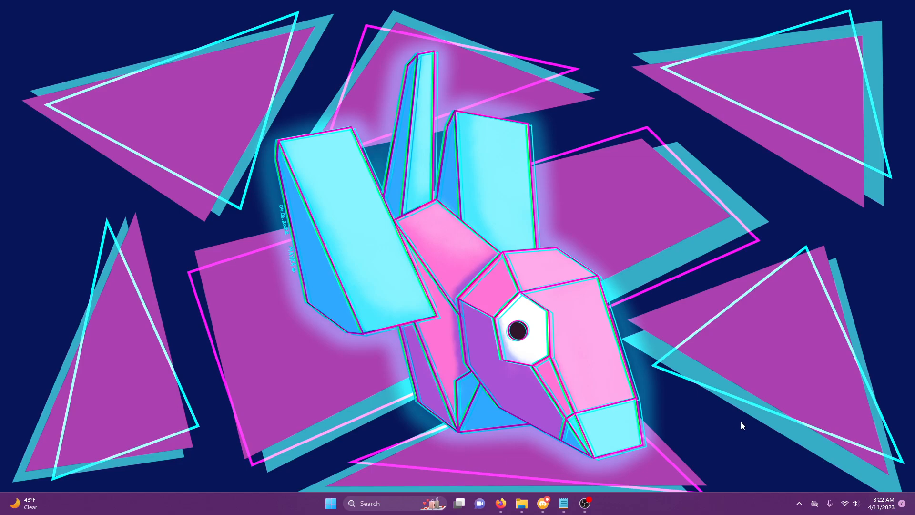